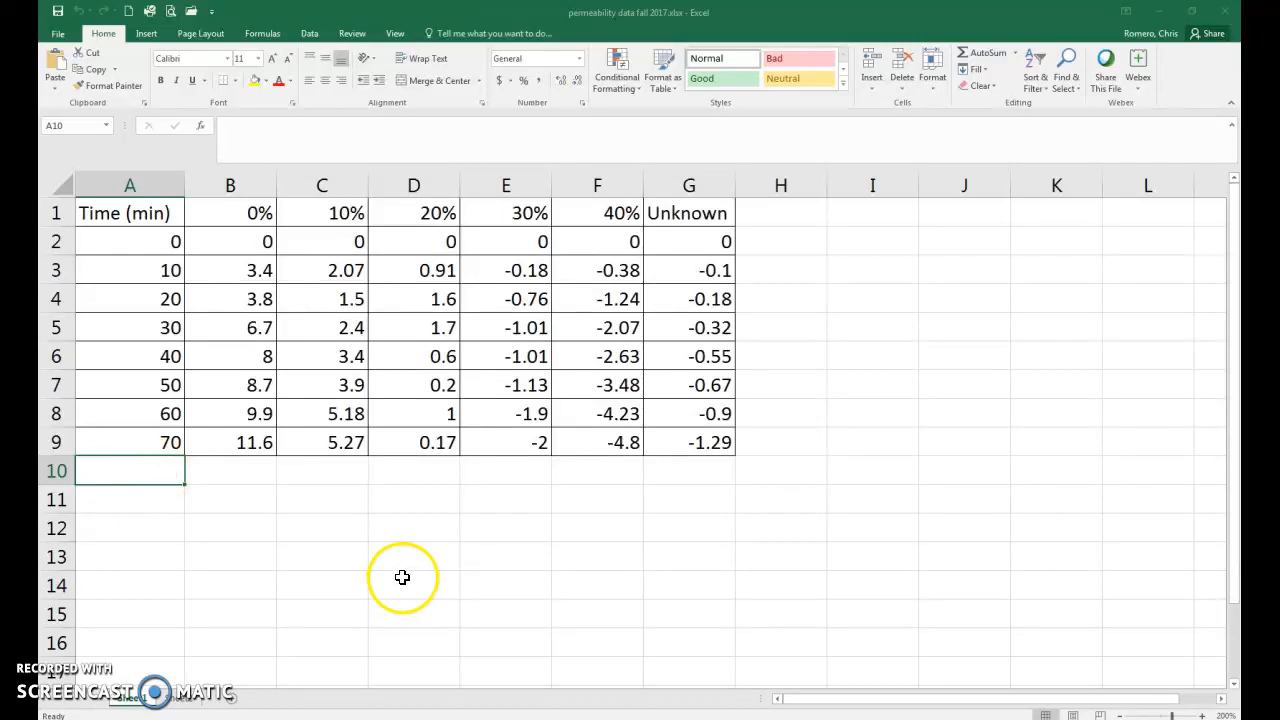
{"action": "mouse_move", "coordinate": [418, 497]}
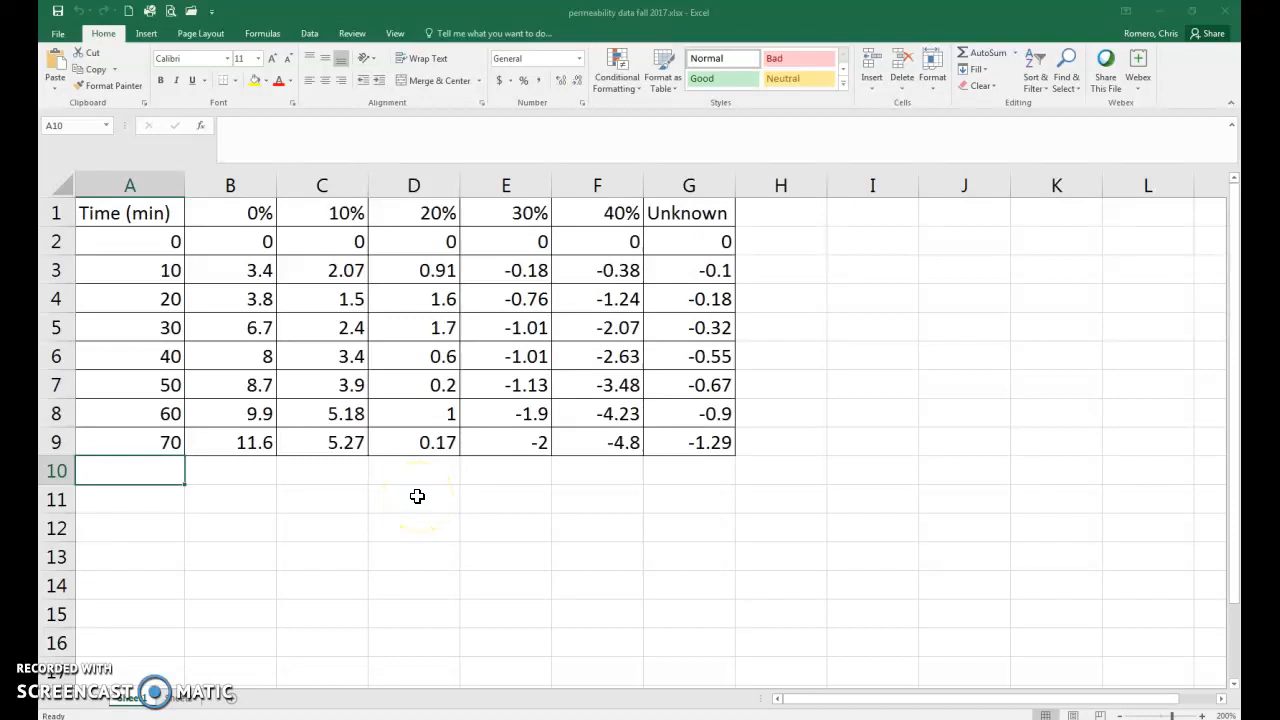
{"action": "mouse_move", "coordinate": [419, 510]}
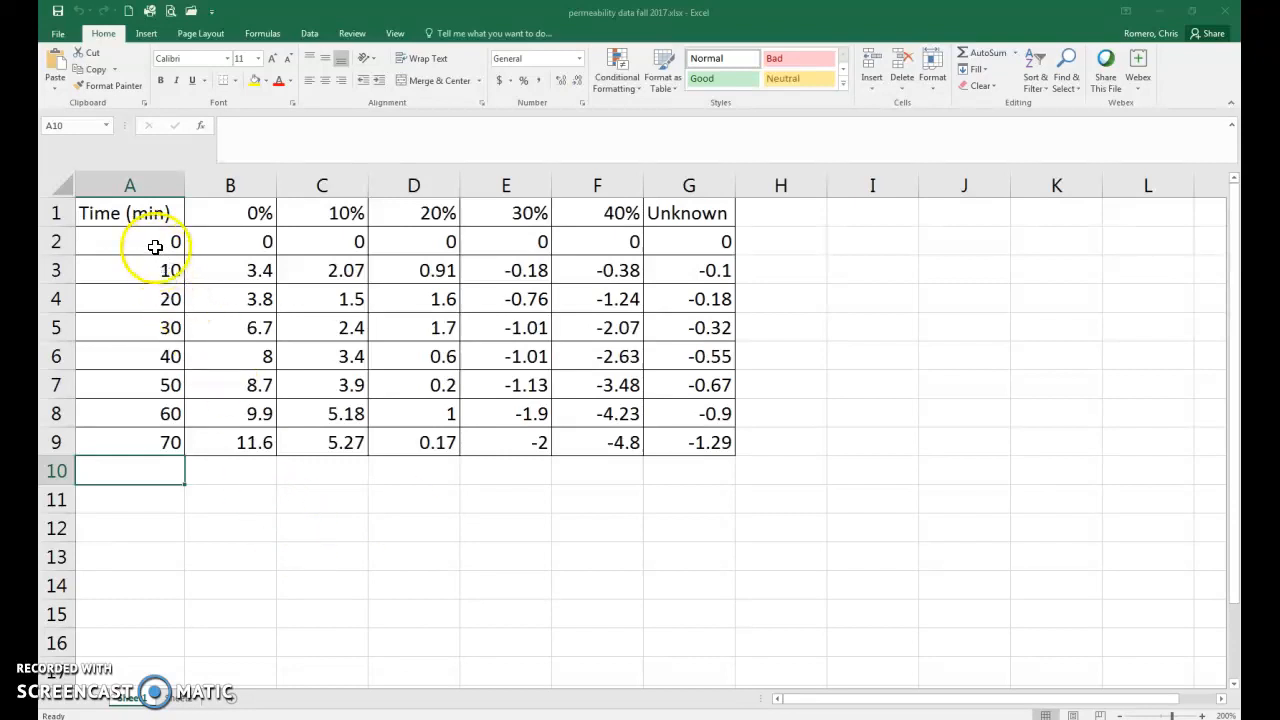
{"action": "mouse_move", "coordinate": [134, 426]}
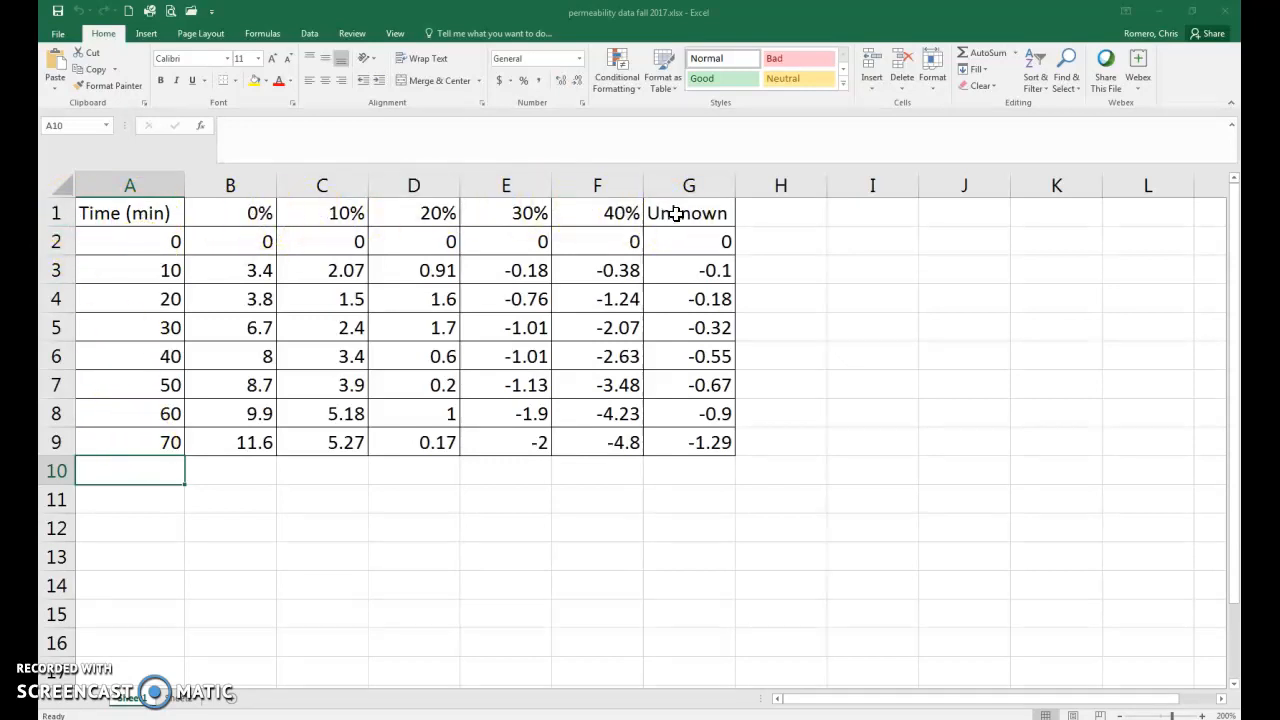
Step: Select the full data table from the Time (min) header to the last Unknown value
{"action": "left_click", "coordinate": [248, 241]}
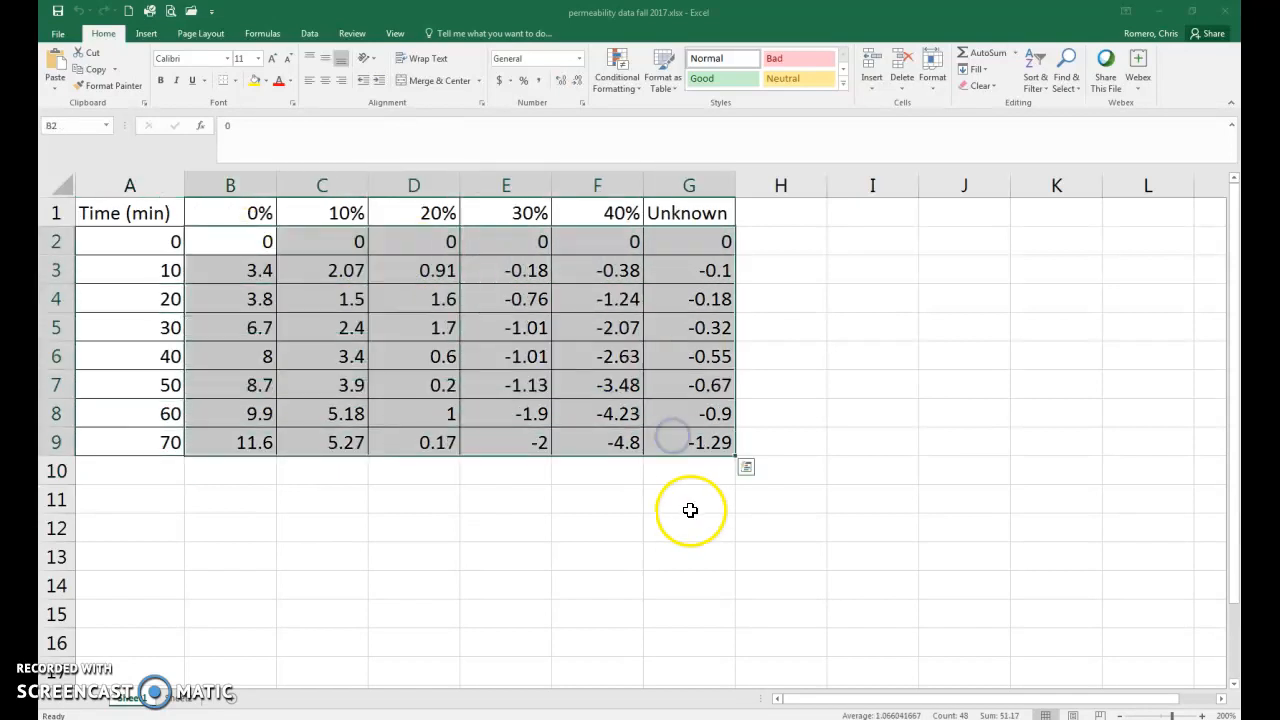
{"action": "left_click_drag", "start_coordinate": [321, 327], "coordinate": [505, 470]}
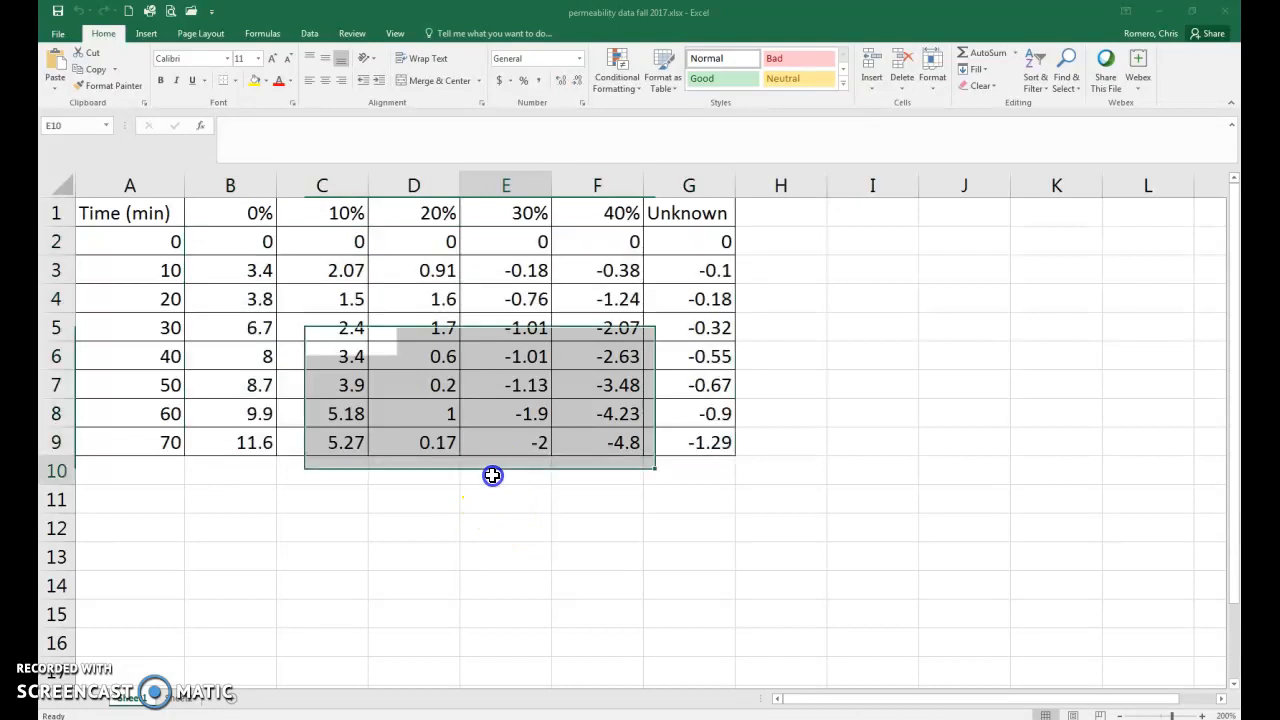
{"action": "left_click", "coordinate": [505, 471]}
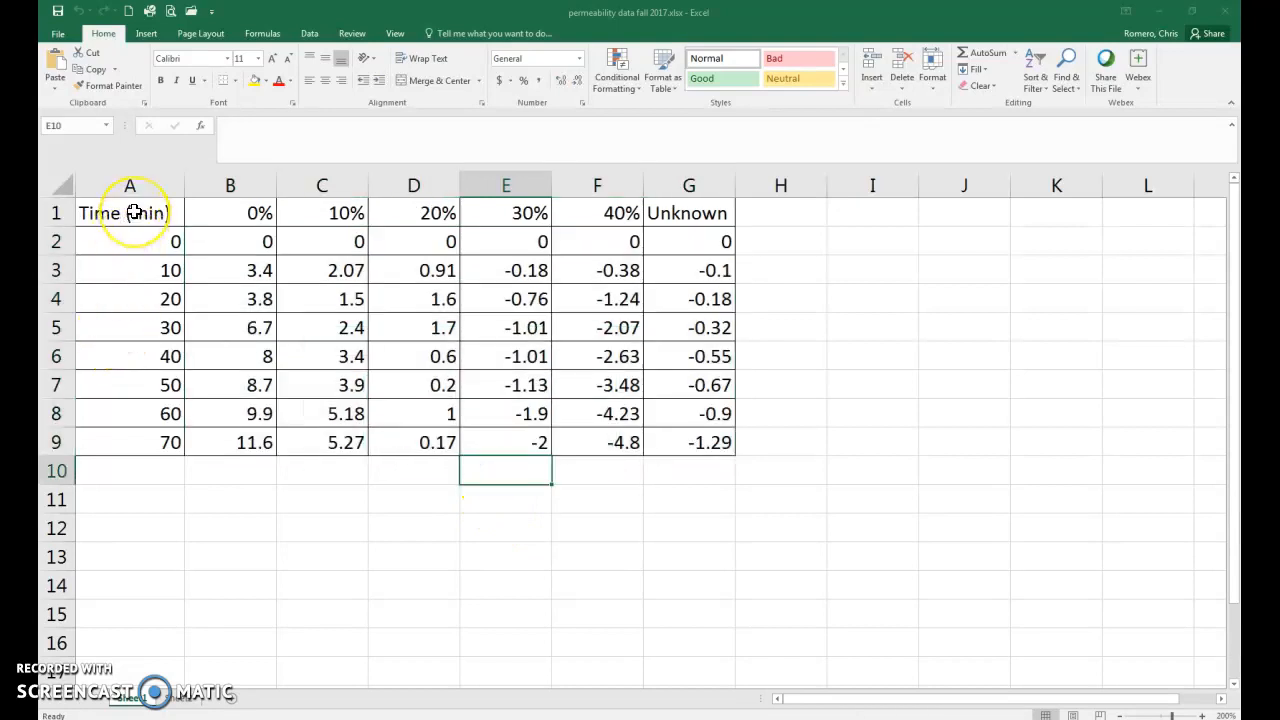
{"action": "left_click_drag", "start_coordinate": [130, 213], "coordinate": [321, 298]}
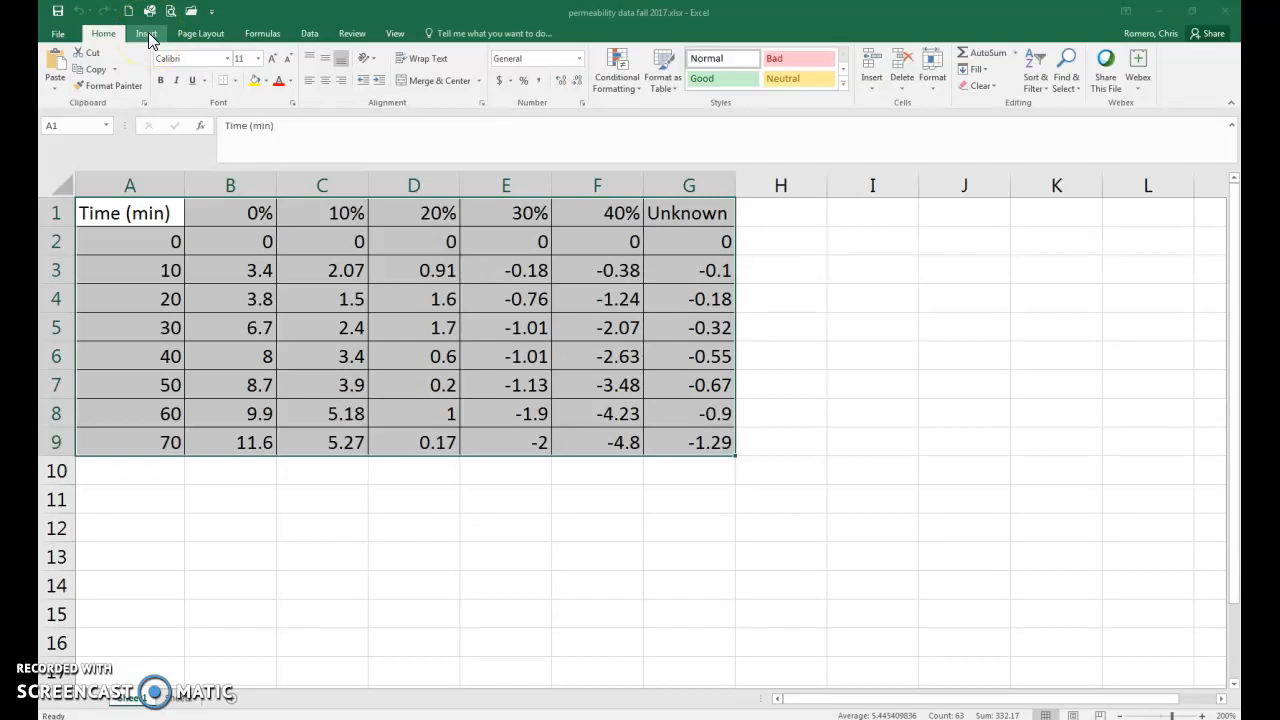
Step: Insert a Scatter with Straight Lines and Markers chart of the six concentration series
{"action": "left_click", "coordinate": [146, 33]}
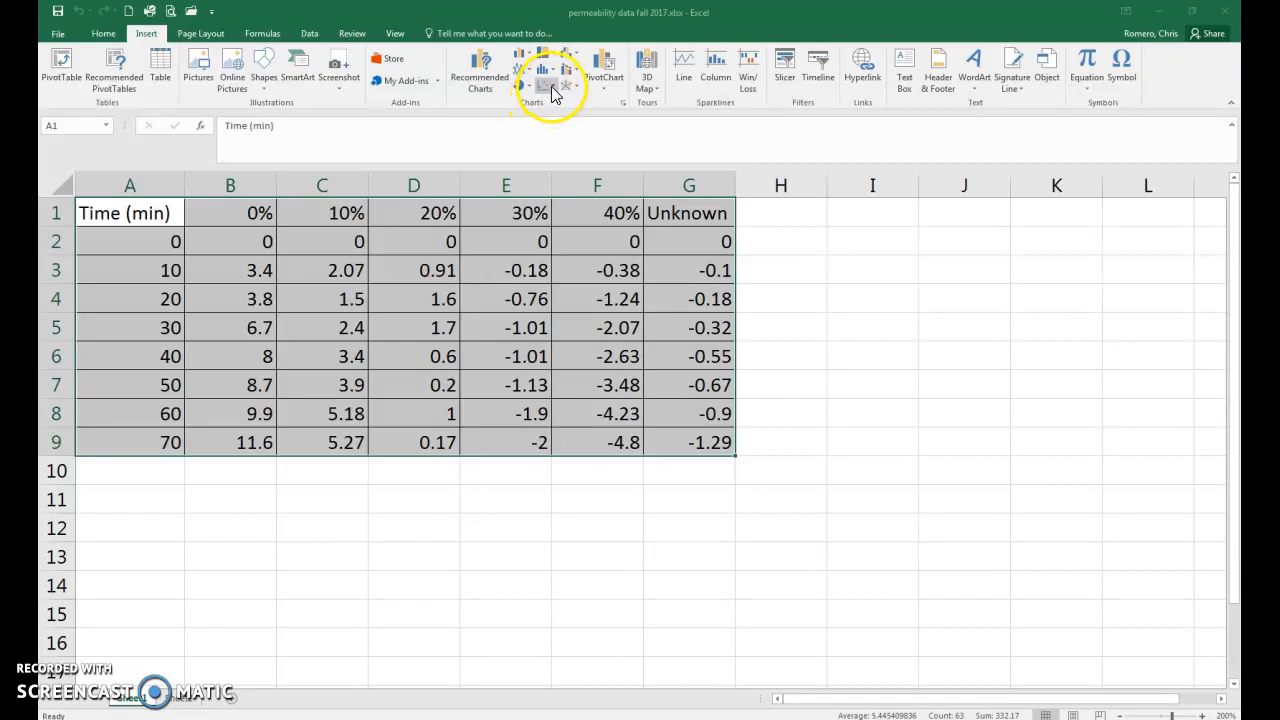
{"action": "mouse_move", "coordinate": [546, 78]}
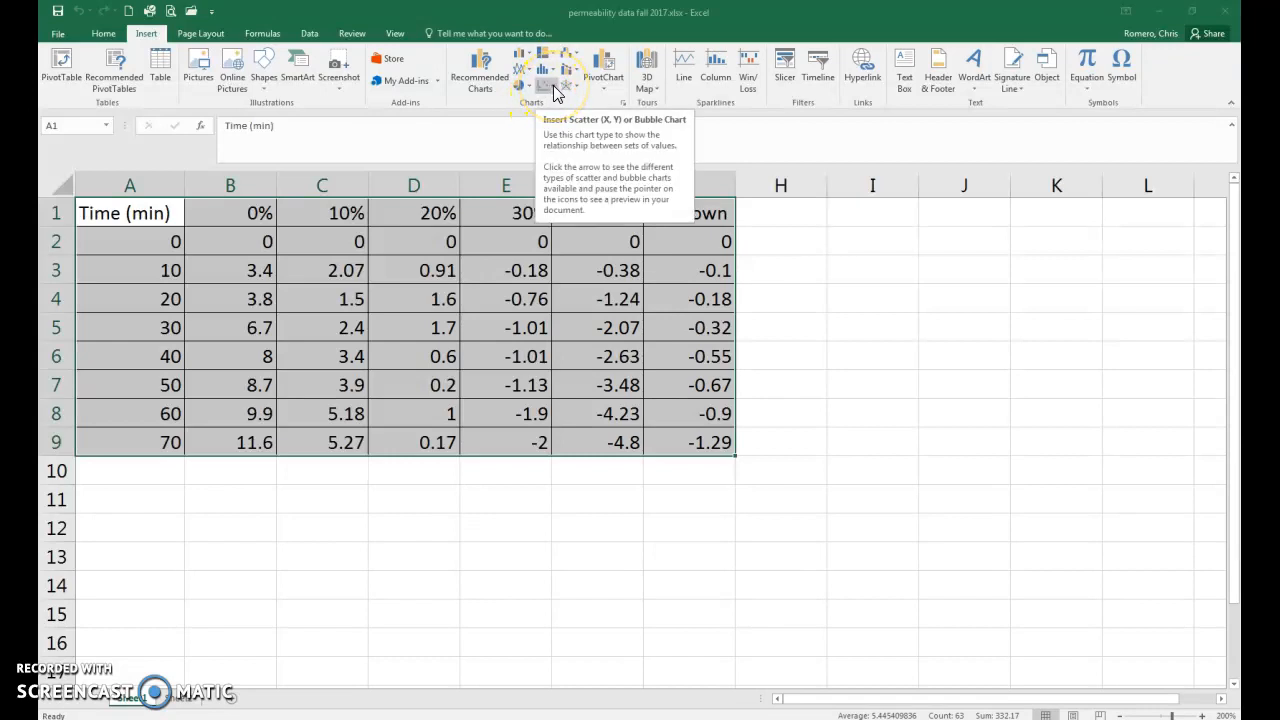
{"action": "left_click", "coordinate": [543, 70]}
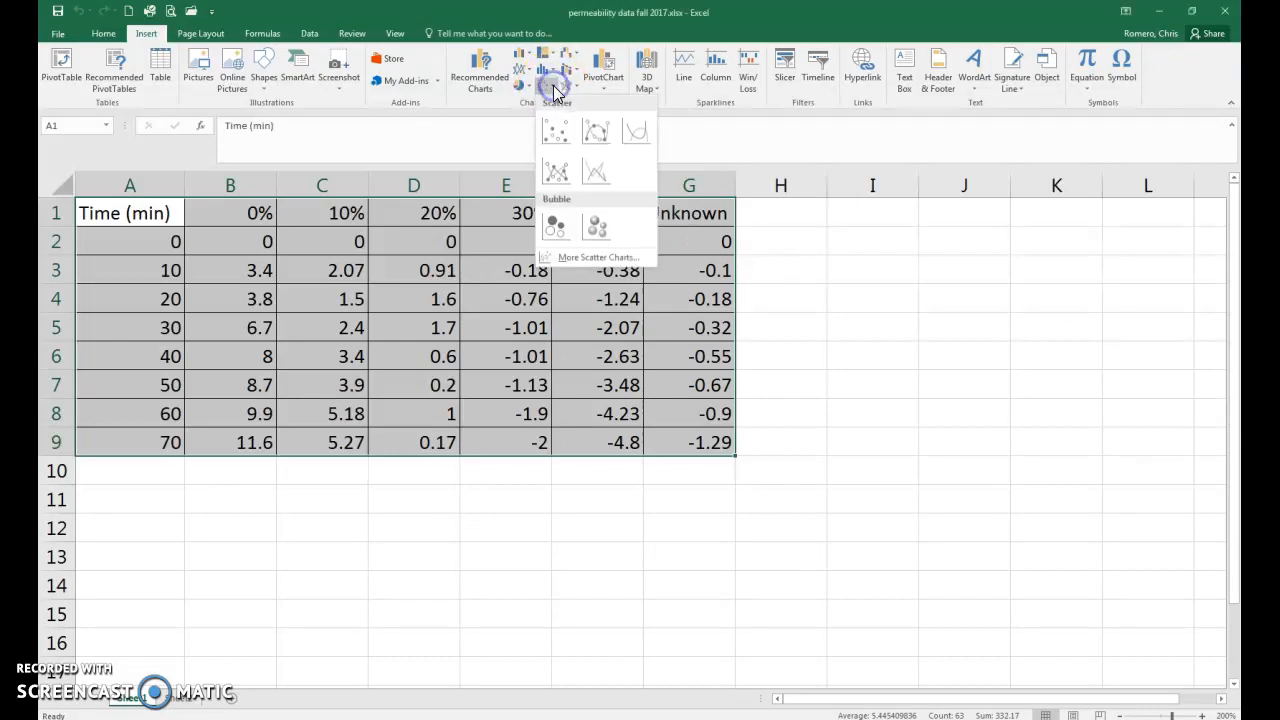
{"action": "left_click", "coordinate": [556, 170]}
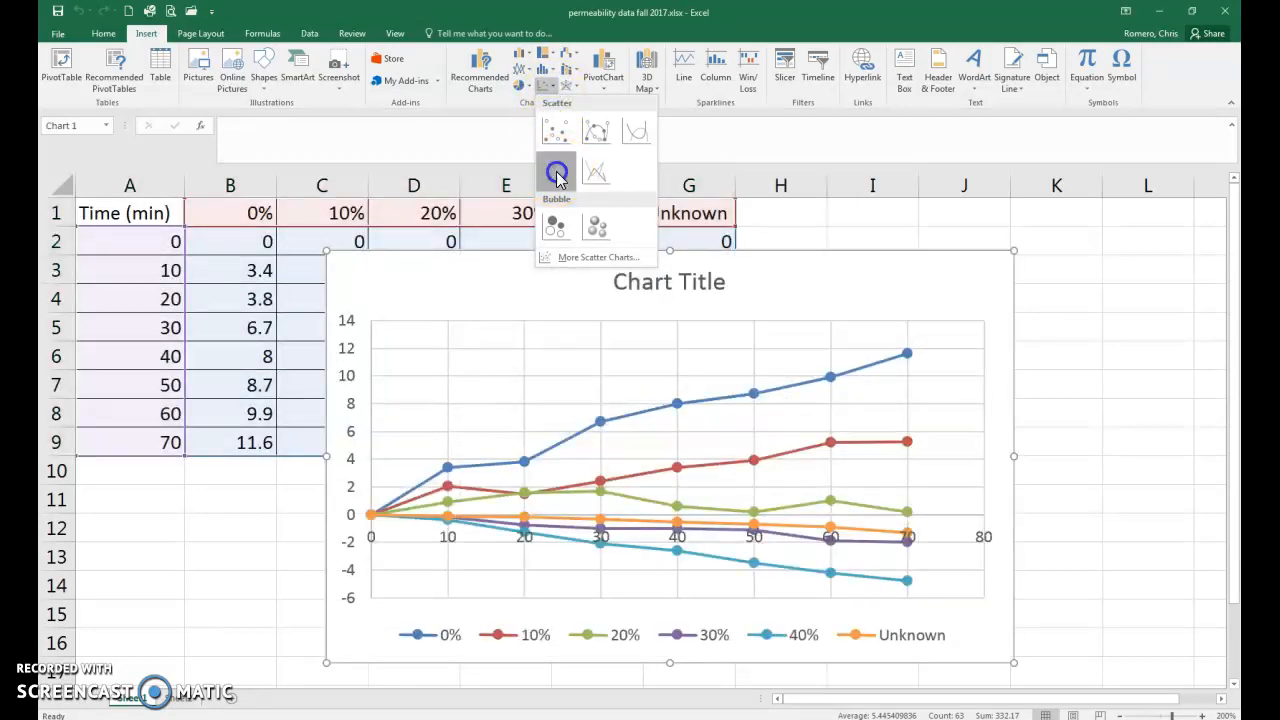
{"action": "left_click", "coordinate": [557, 170]}
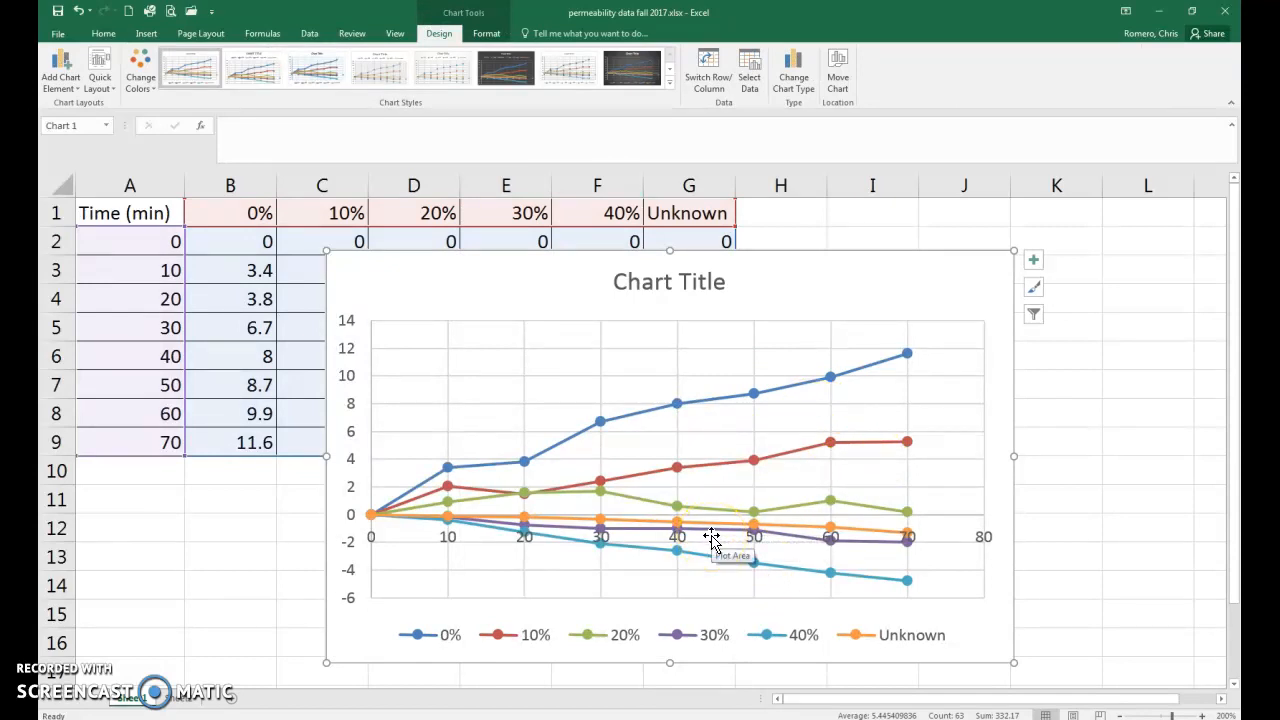
{"action": "mouse_move", "coordinate": [362, 422]}
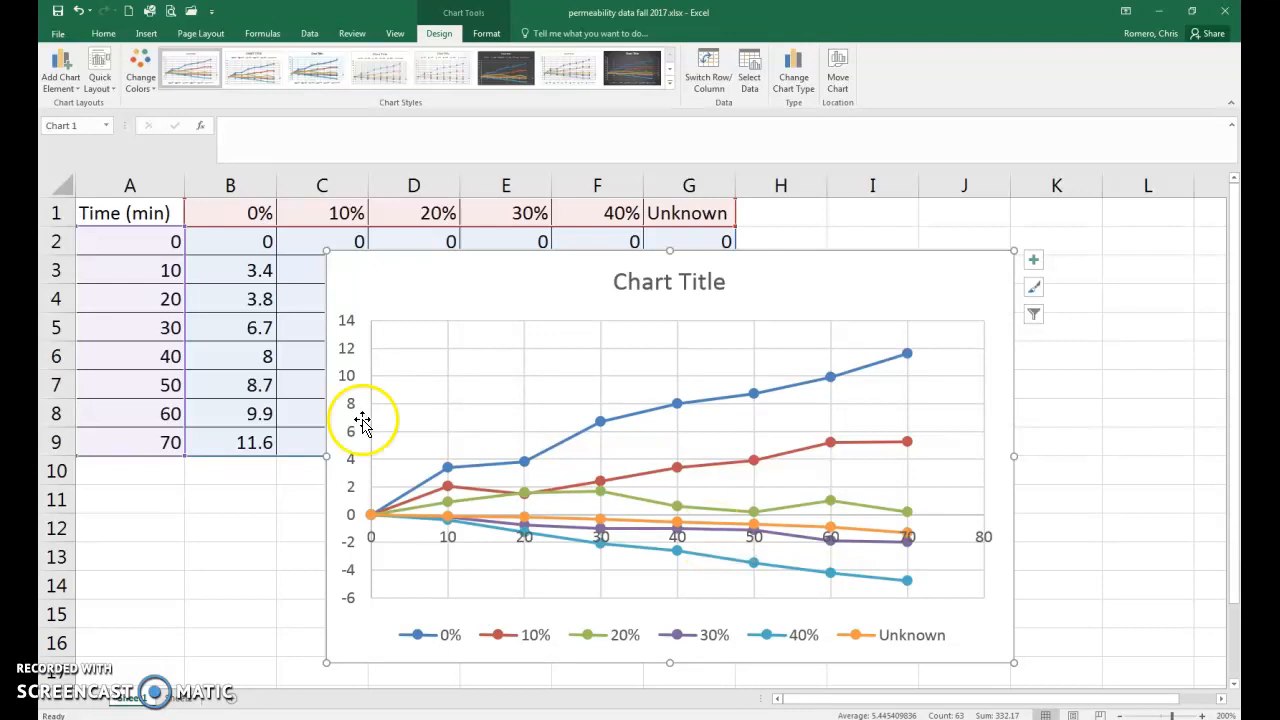
{"action": "mouse_move", "coordinate": [99, 80]}
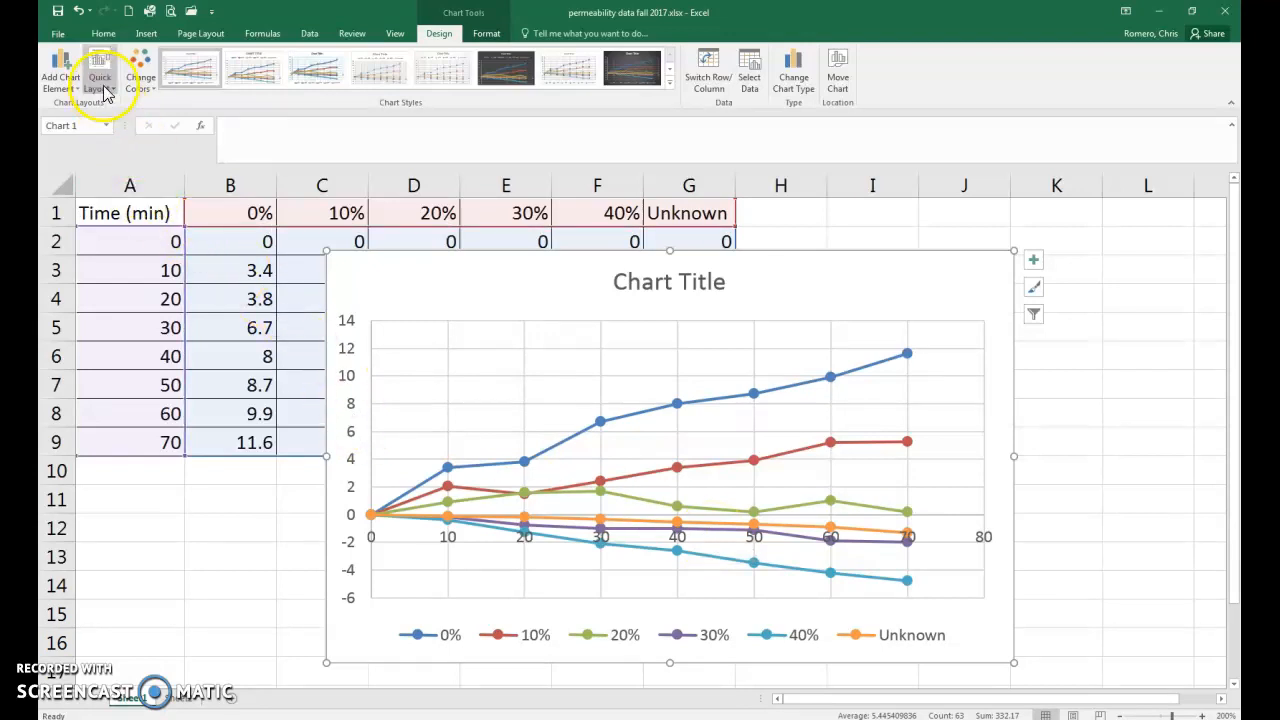
{"action": "mouse_move", "coordinate": [99, 75]}
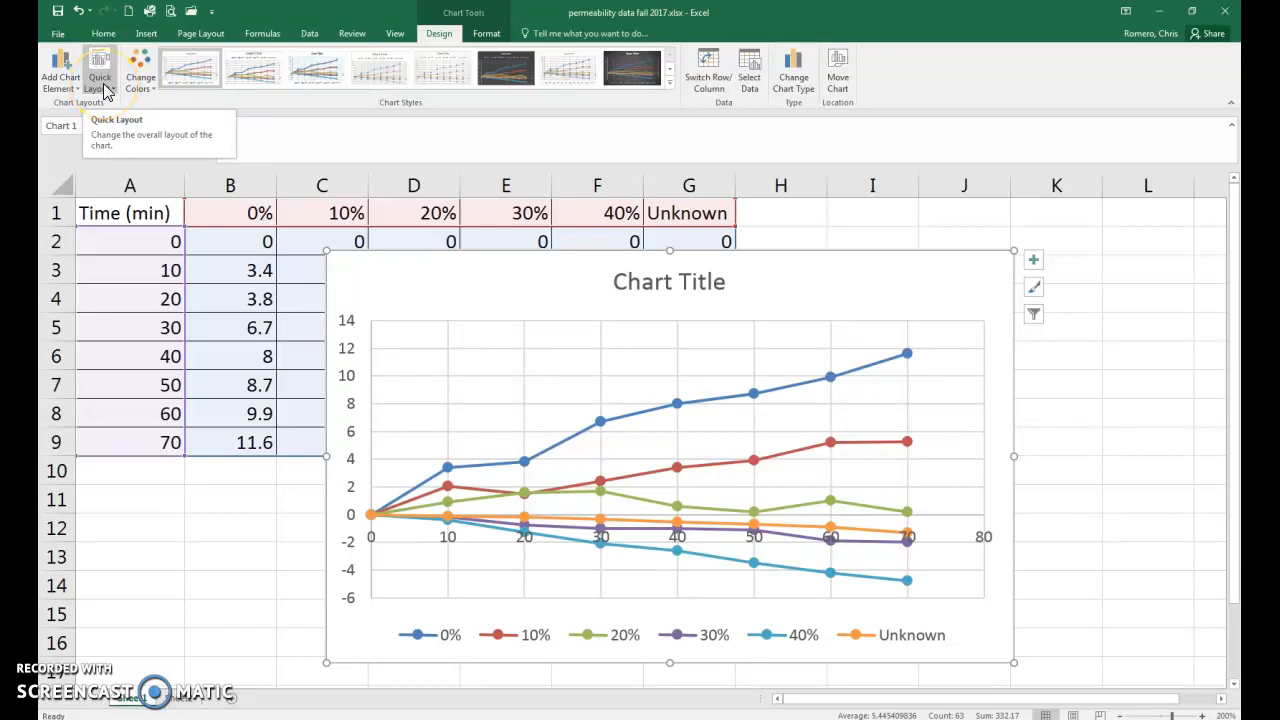
Step: Apply a Quick Layout with axis title placeholders and a right-side legend
{"action": "left_click", "coordinate": [99, 72]}
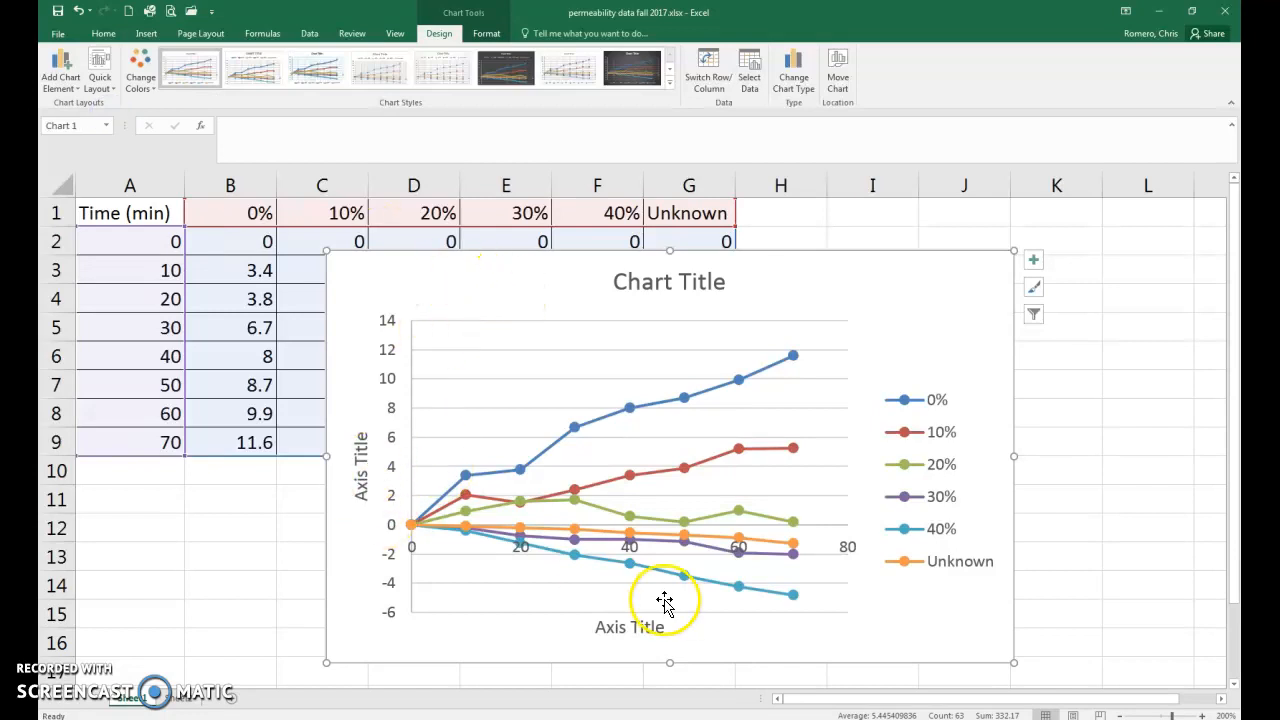
{"action": "left_click", "coordinate": [630, 627]}
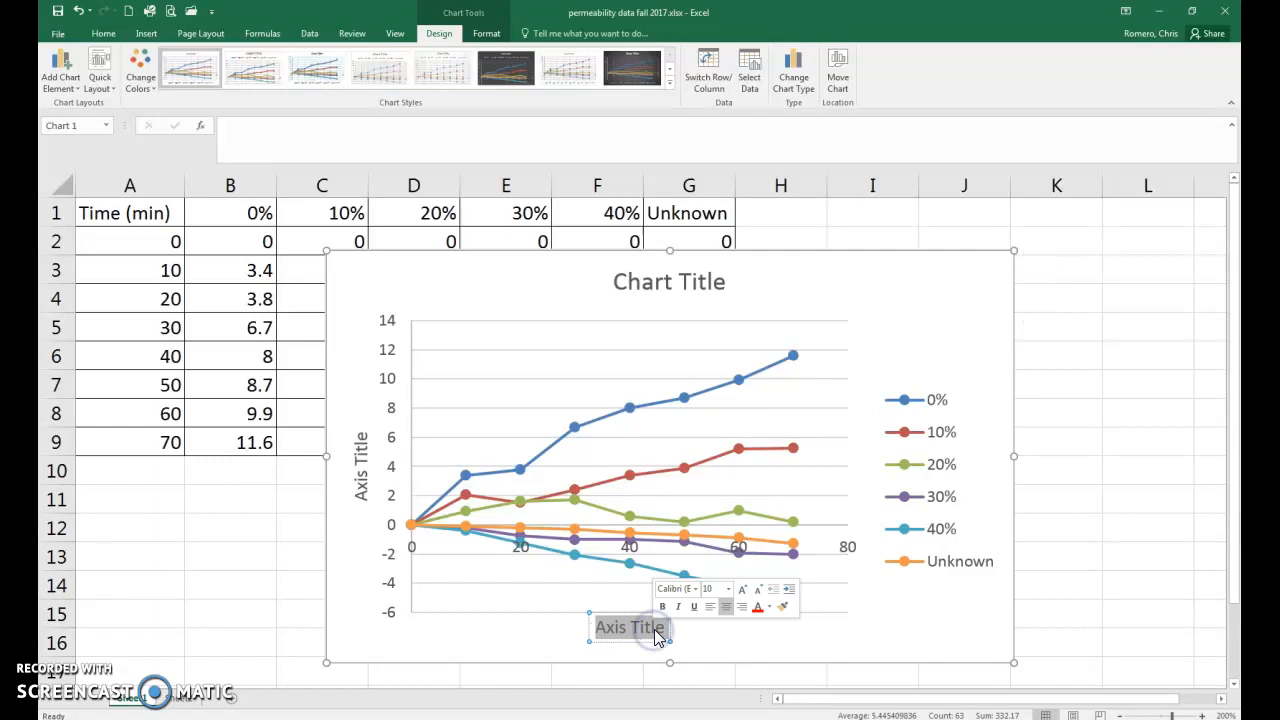
Step: Type 'Time (min)' as the horizontal axis title
{"action": "type", "text": "Time ("}
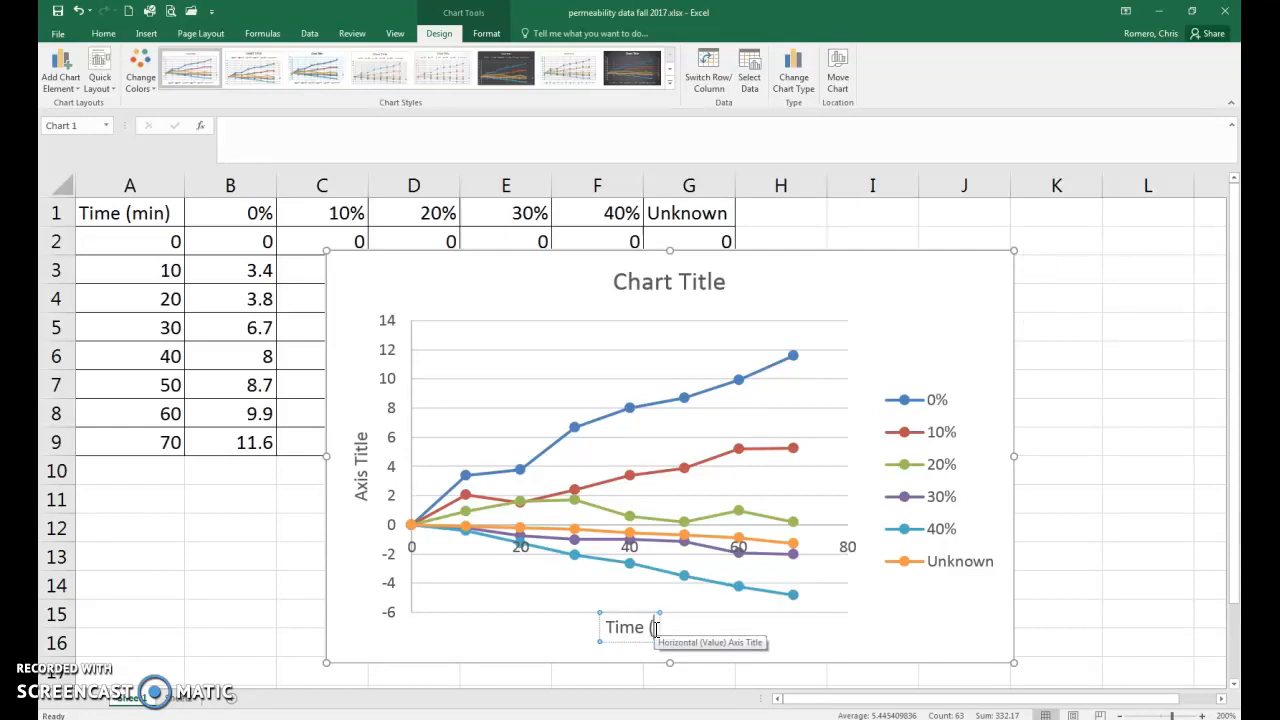
{"action": "type", "text": "min)"}
{"action": "left_click", "coordinate": [361, 466]}
{"action": "type", "text": "Percent weight change of the eggs"}
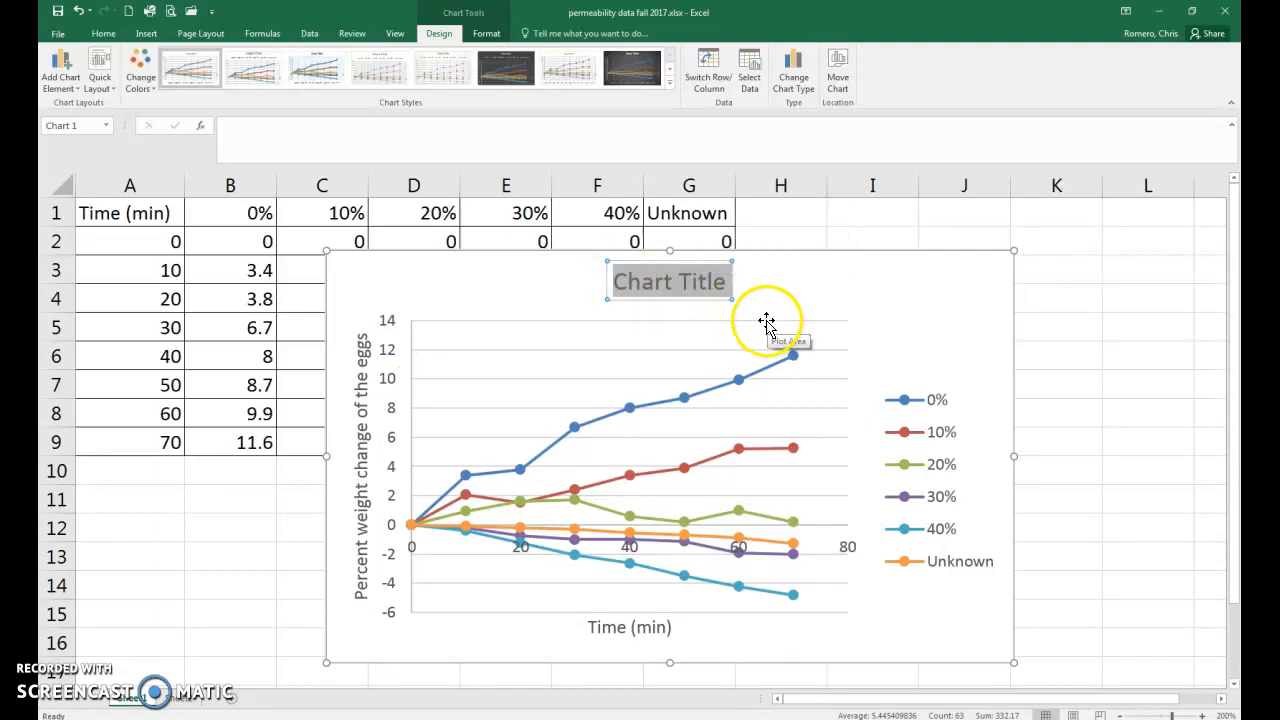
{"action": "mouse_move", "coordinate": [620, 485]}
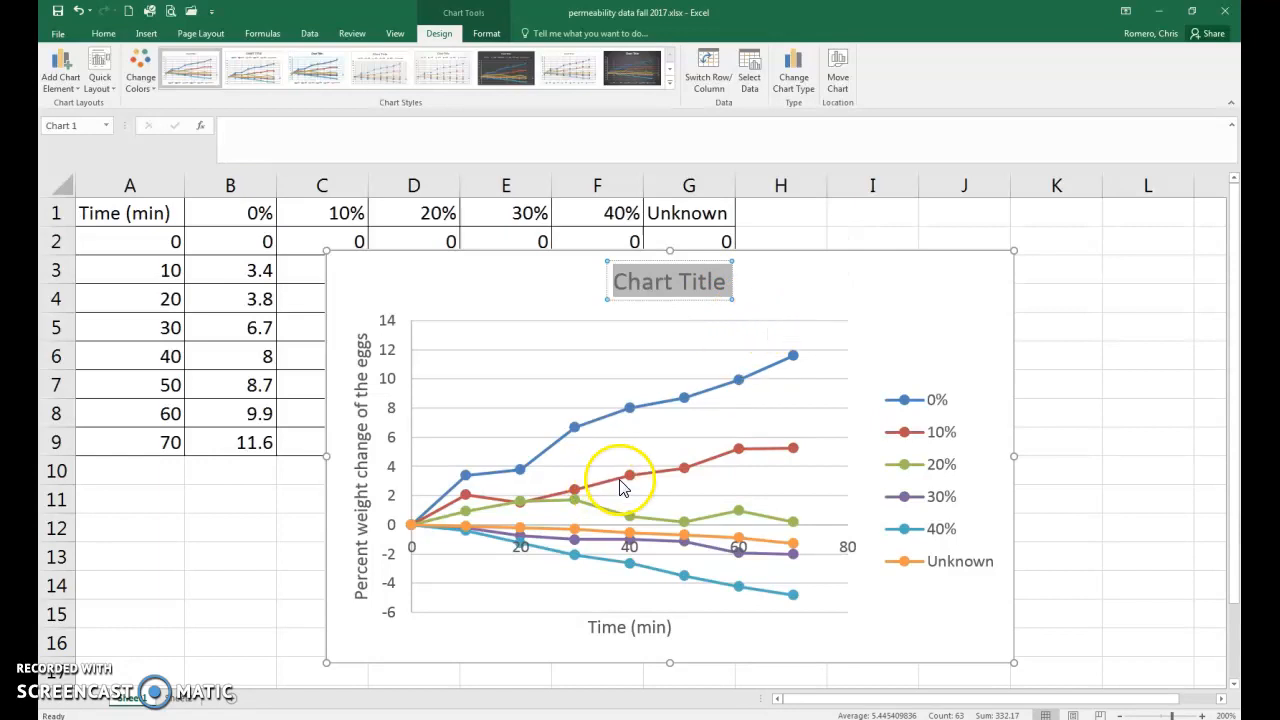
{"action": "mouse_move", "coordinate": [427, 600]}
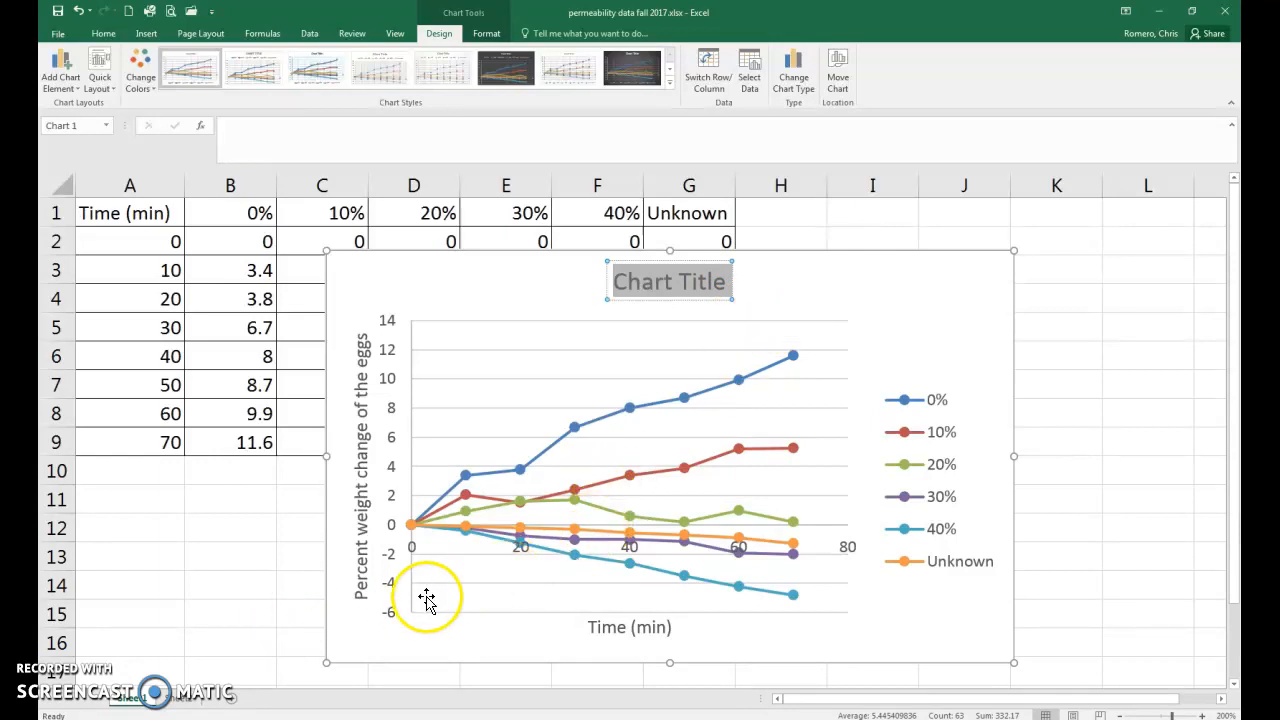